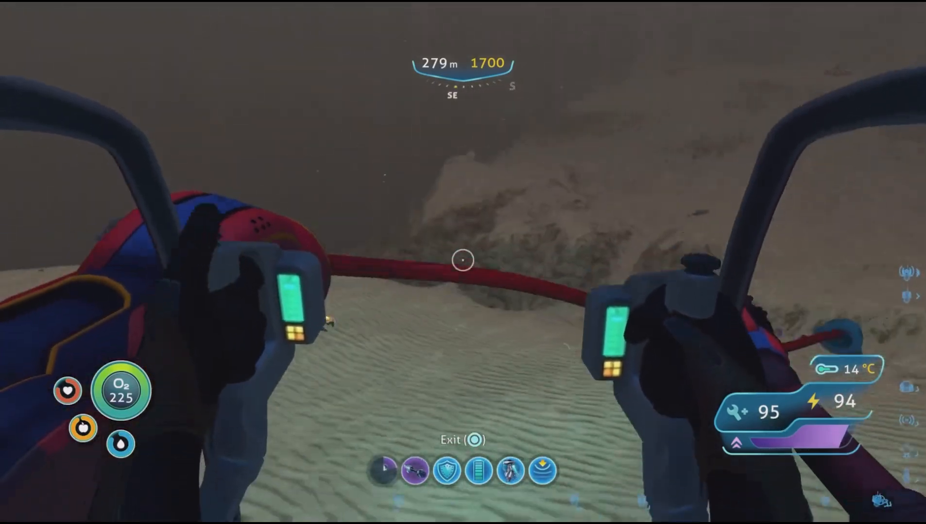
pyautogui.moveTo(463, 261)
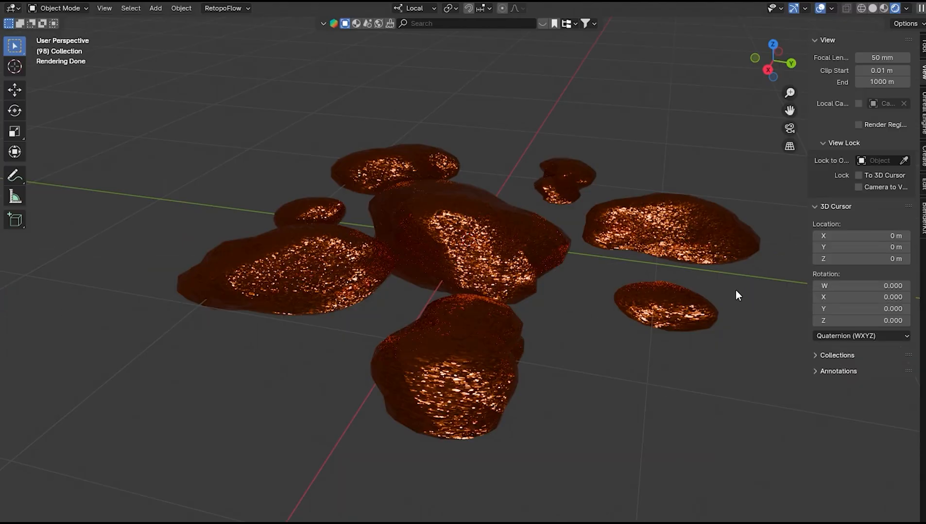
pyautogui.moveTo(760, 273)
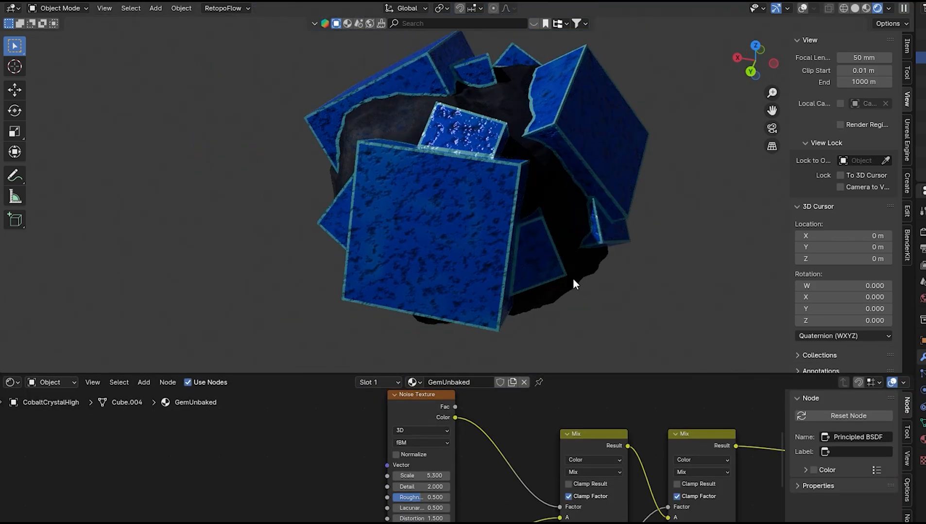
pyautogui.moveTo(490, 376)
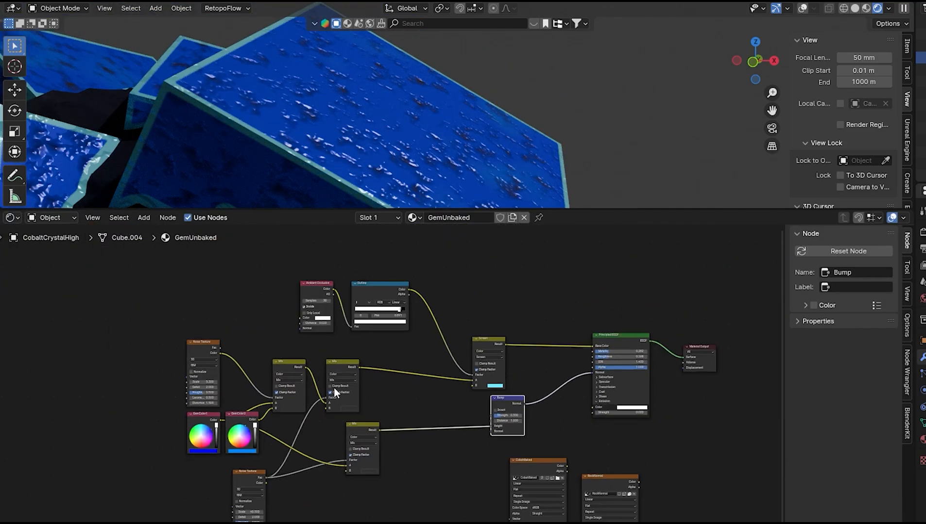
# Step: Scroll past the gem material's Principled BSDF and Bump nodes, then select the blue crystal shards
pyautogui.scroll(3)
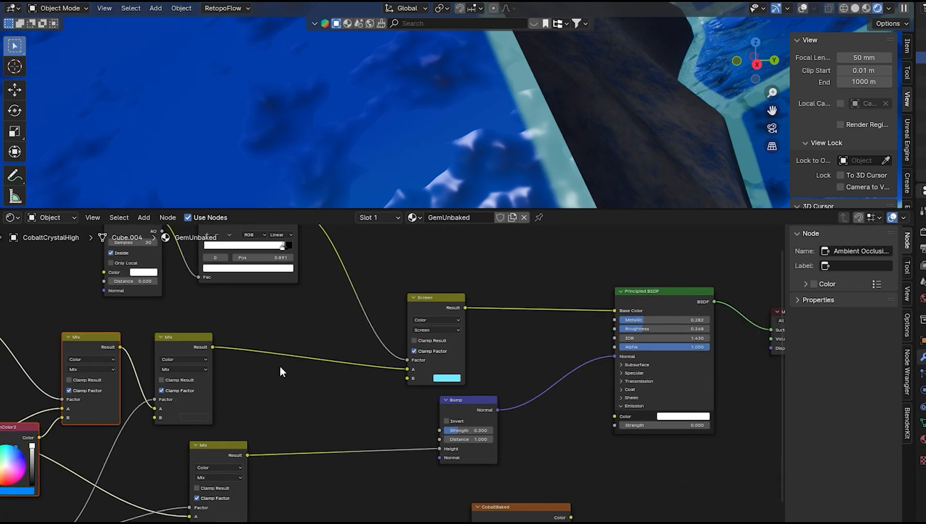
pyautogui.click(446, 378)
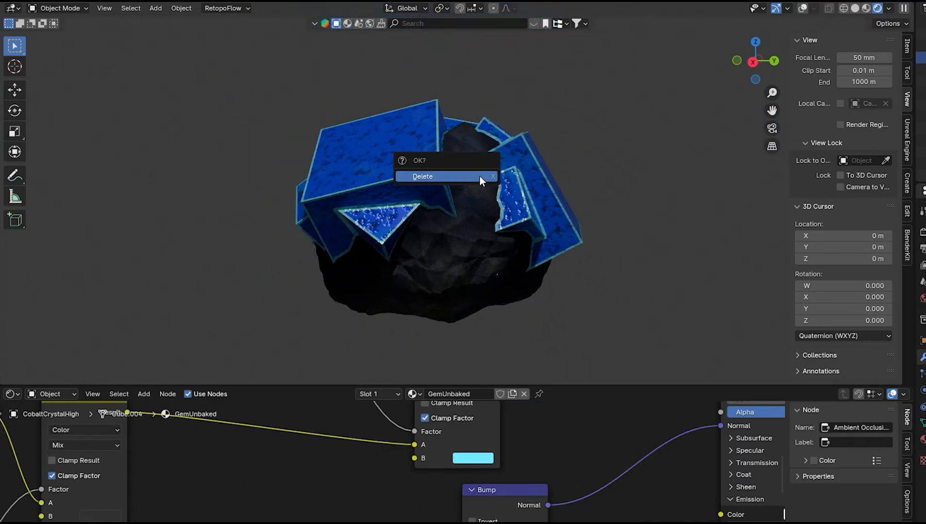
# Step: Delete the crystal shards, then choose a Voronoi Distance Metric on the rock's Displace texture
pyautogui.click(422, 176)
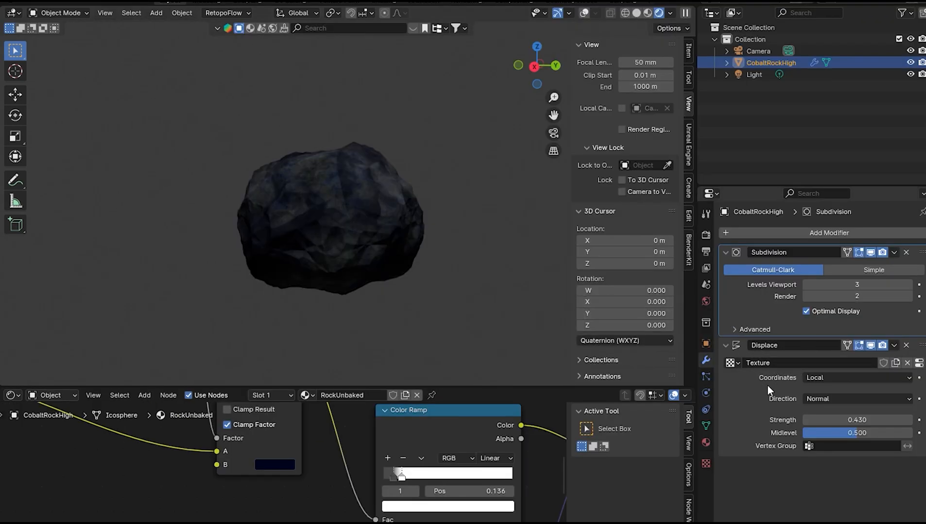
pyautogui.moveTo(708, 455)
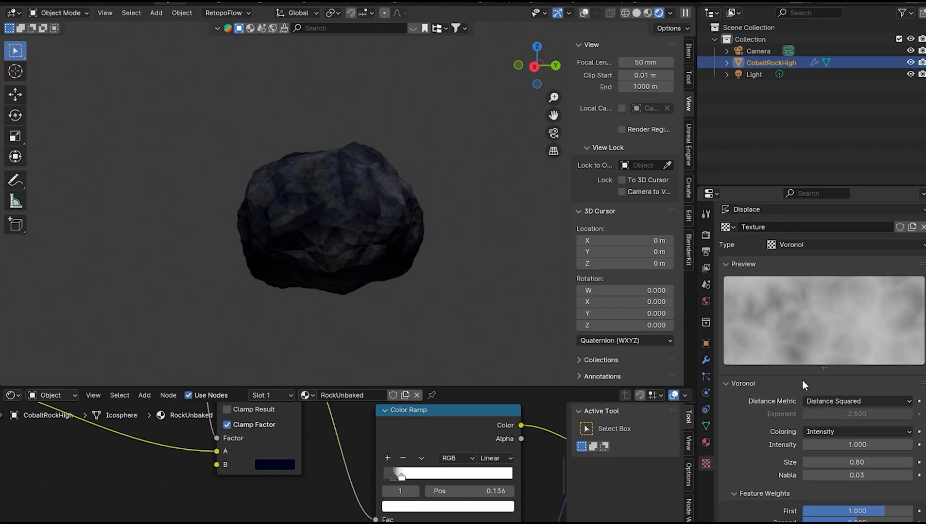
pyautogui.moveTo(823, 332)
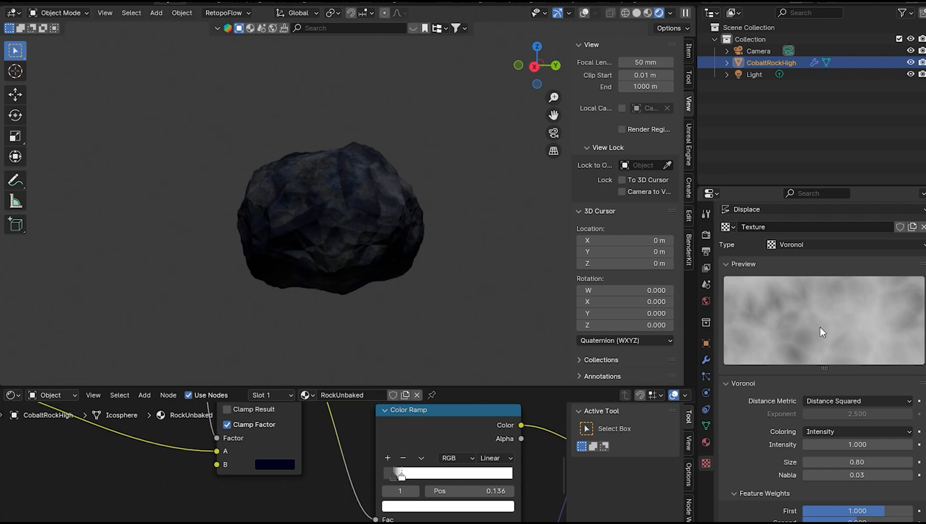
pyautogui.scroll(-3)
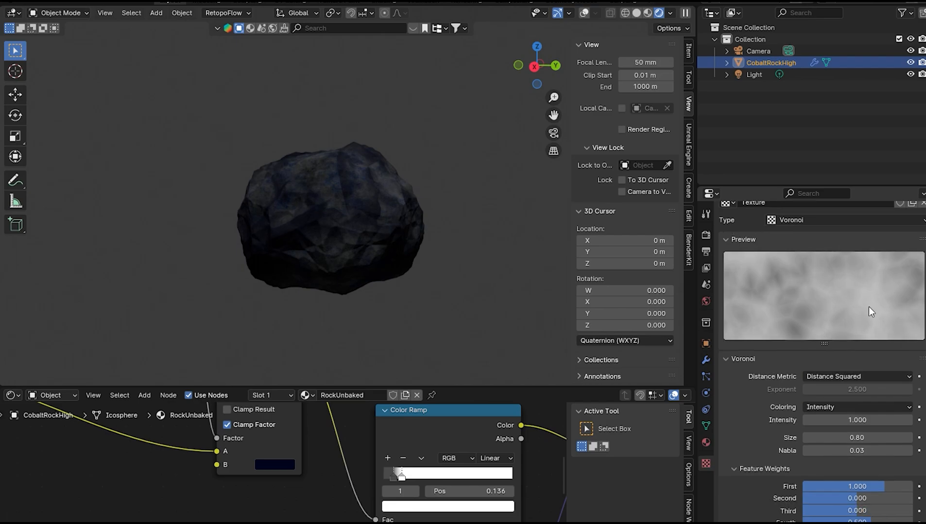
pyautogui.click(855, 377)
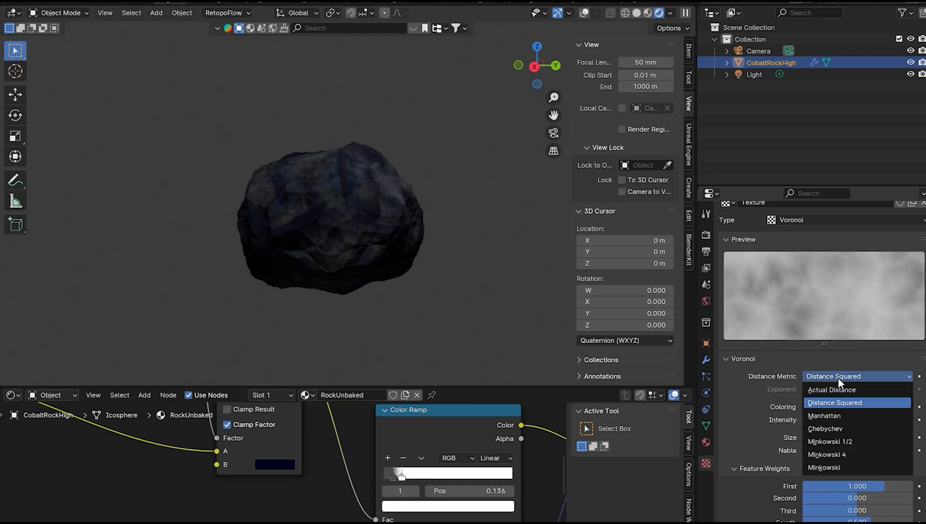
pyautogui.click(835, 403)
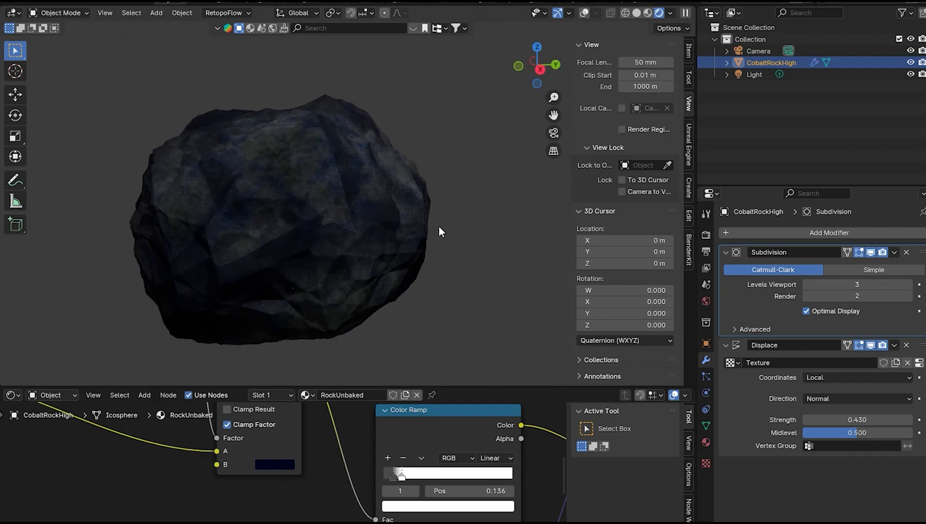
pyautogui.moveTo(856, 287)
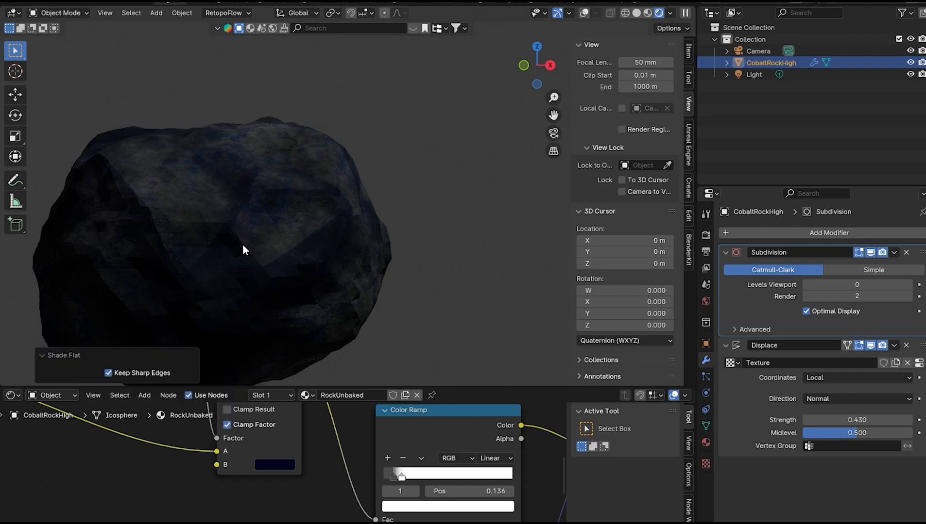
pyautogui.press('Ctrl+Space')
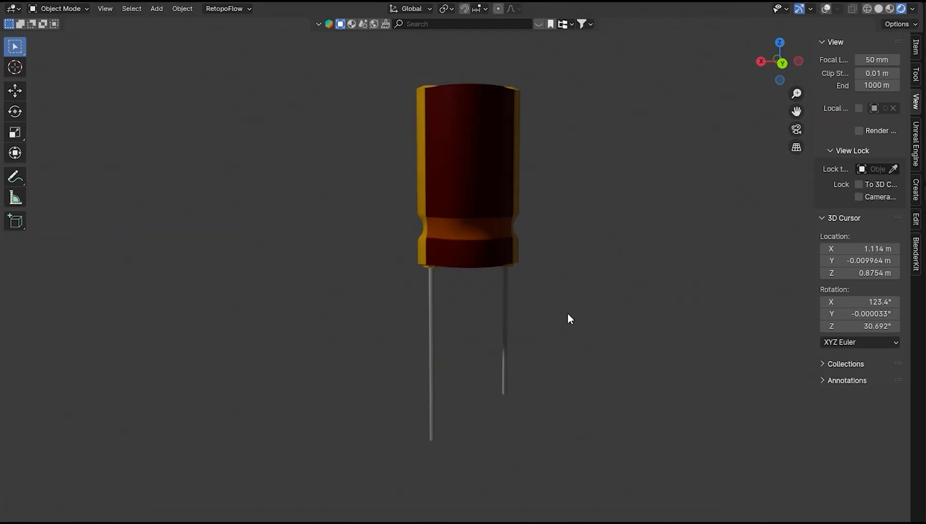
pyautogui.moveTo(561, 317)
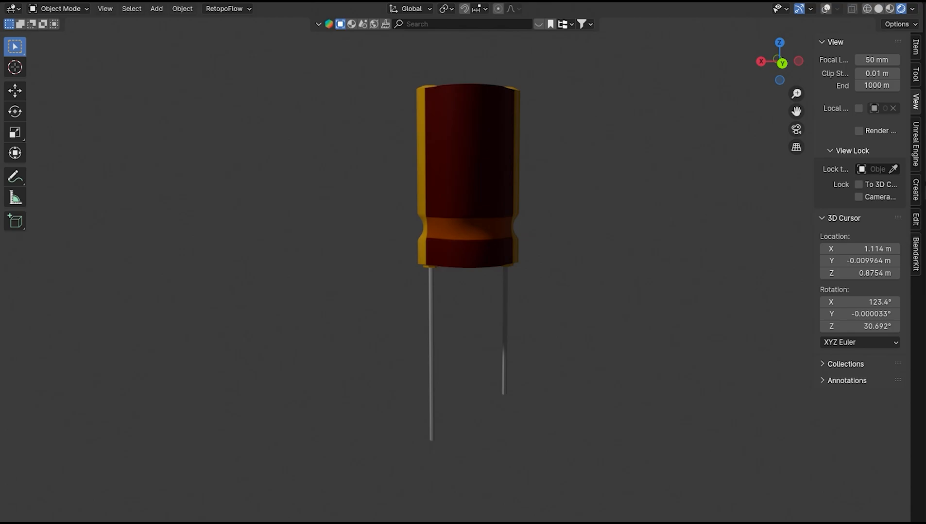
pyautogui.moveTo(262, 263)
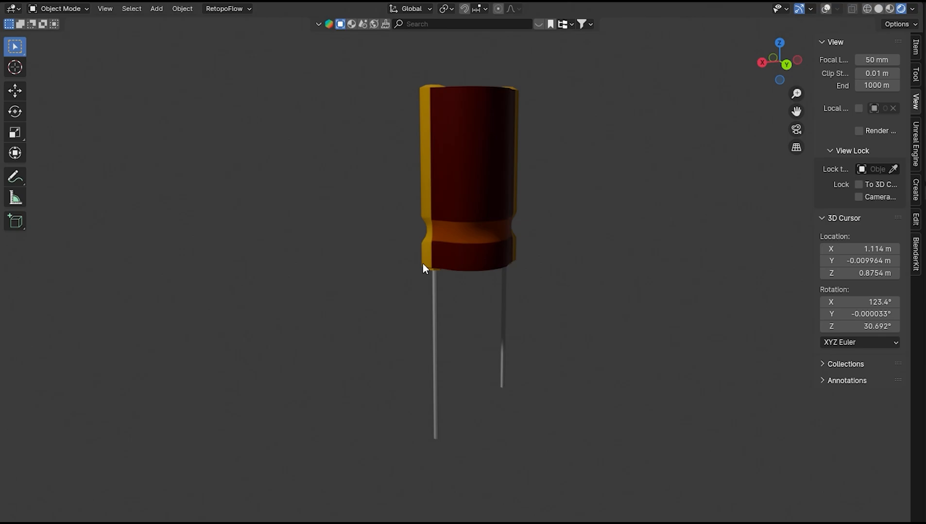
pyautogui.moveTo(542, 271)
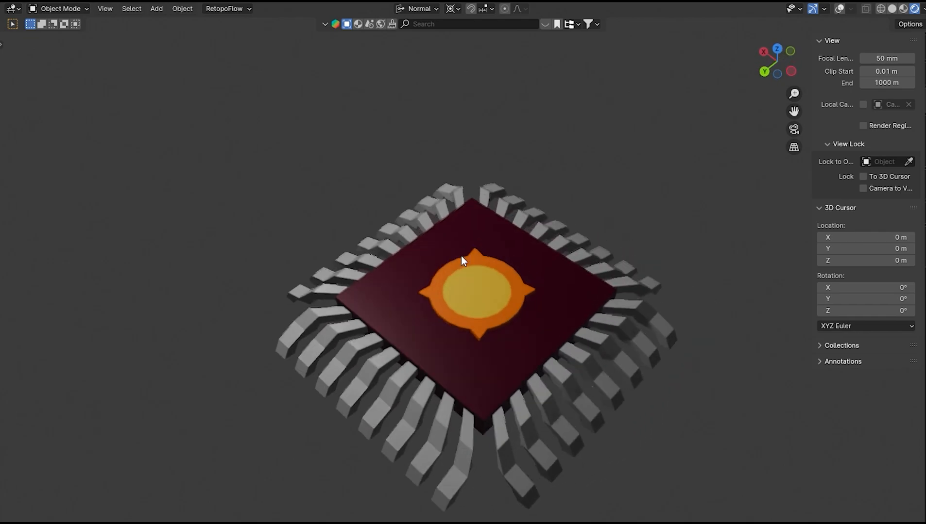
# Step: Zoom in and out on the transistor-style component with the holed metal tab and three leads
pyautogui.scroll(3)
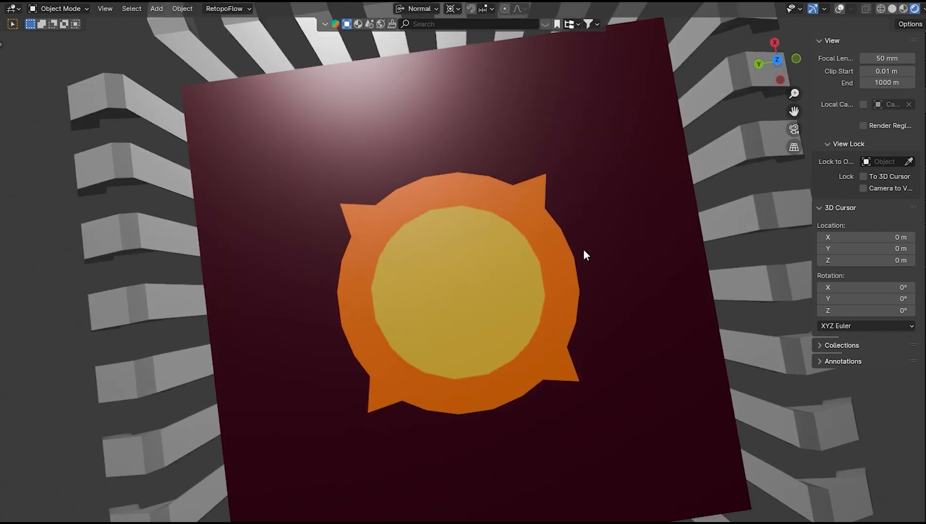
pyautogui.moveTo(435, 273)
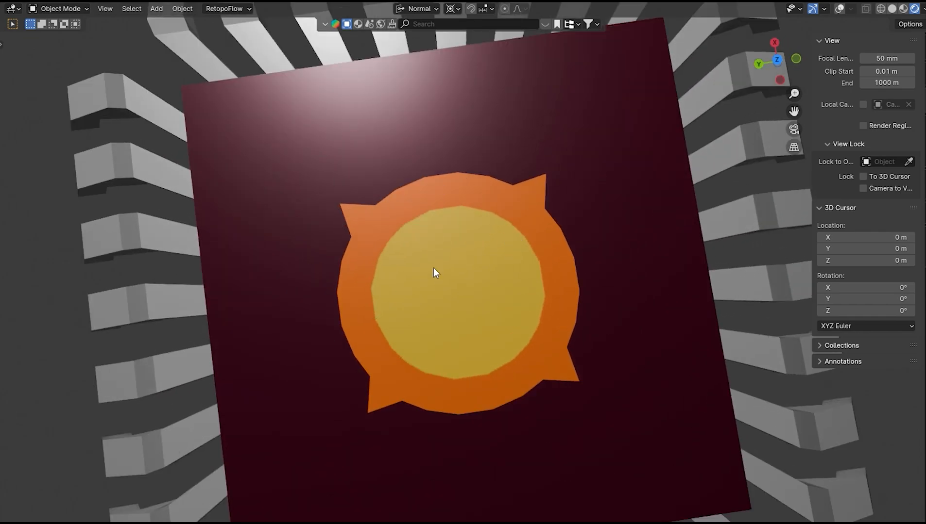
pyautogui.scroll(-3)
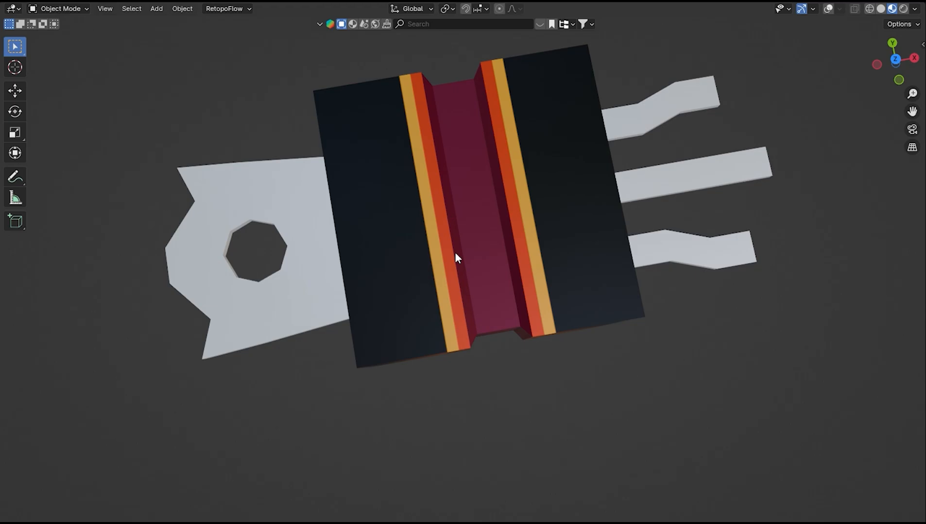
pyautogui.moveTo(422, 118)
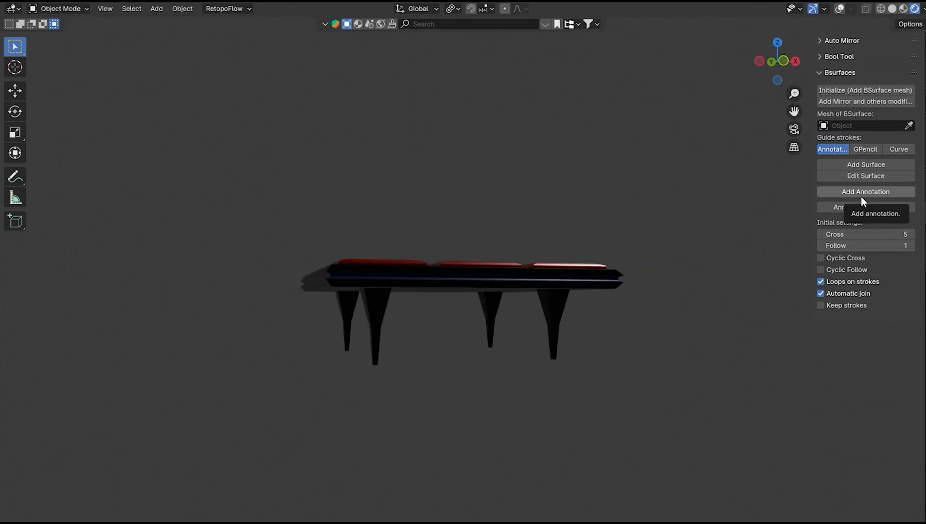
pyautogui.moveTo(812, 127)
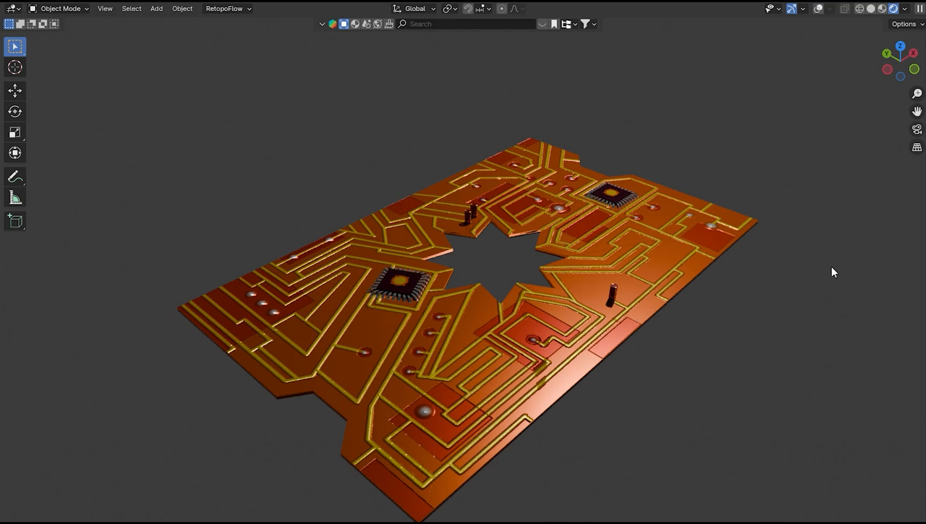
pyautogui.moveTo(741, 278)
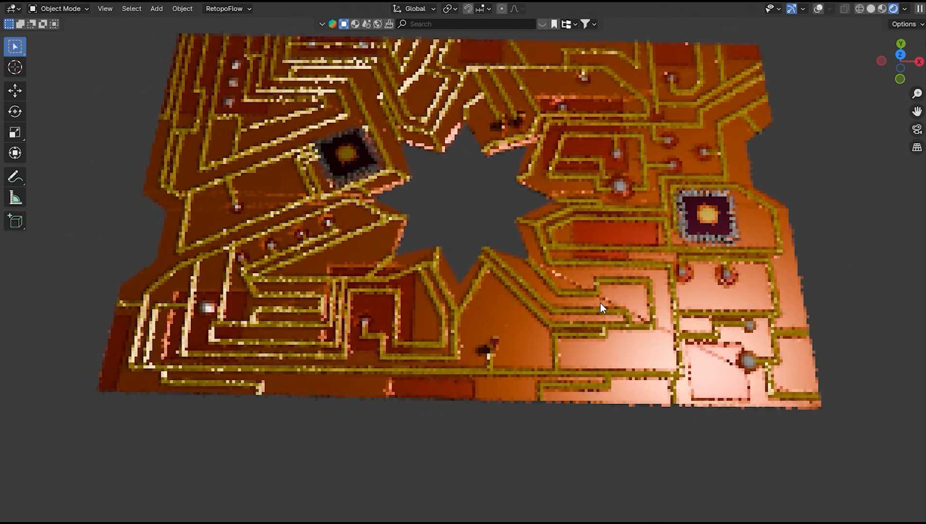
# Step: Zoom around the orange circuit board to inspect its gold traces, chips and star hole
pyautogui.scroll(3)
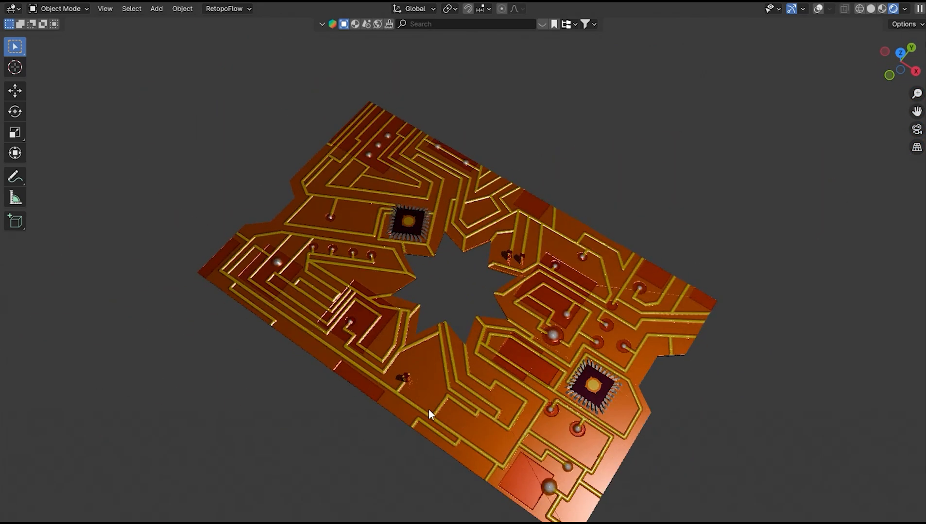
pyautogui.scroll(3)
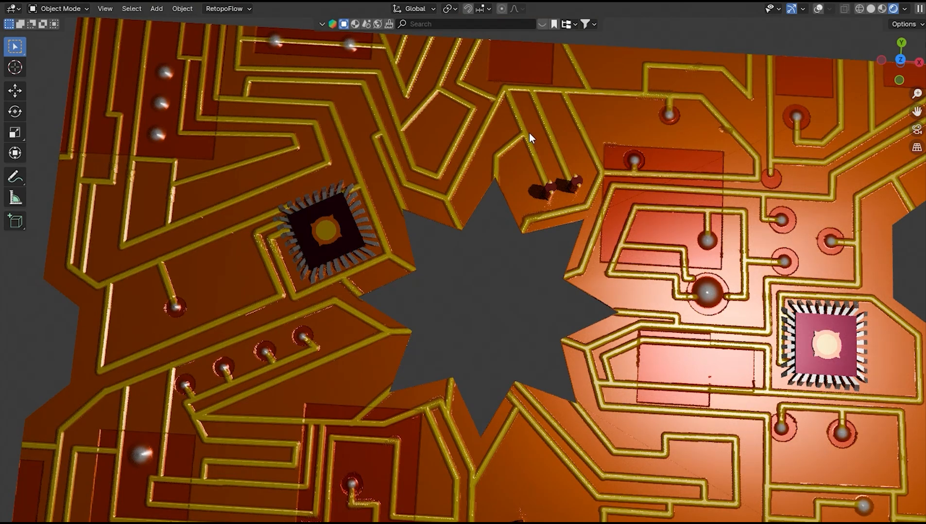
pyautogui.moveTo(502, 99)
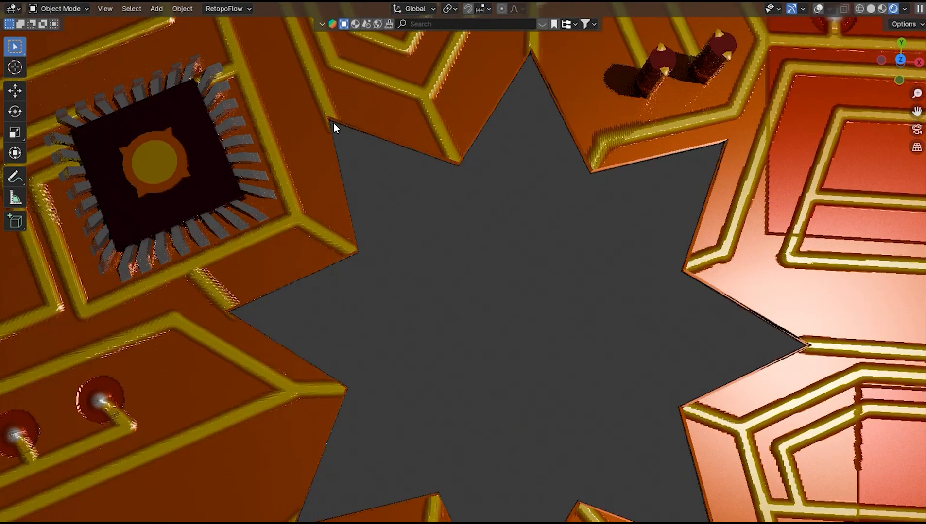
pyautogui.scroll(-3)
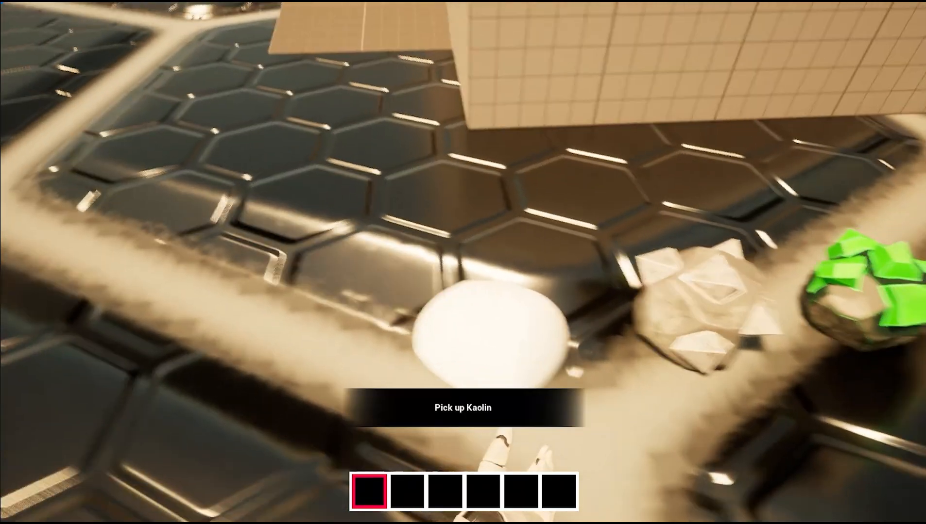
pyautogui.moveTo(462, 262)
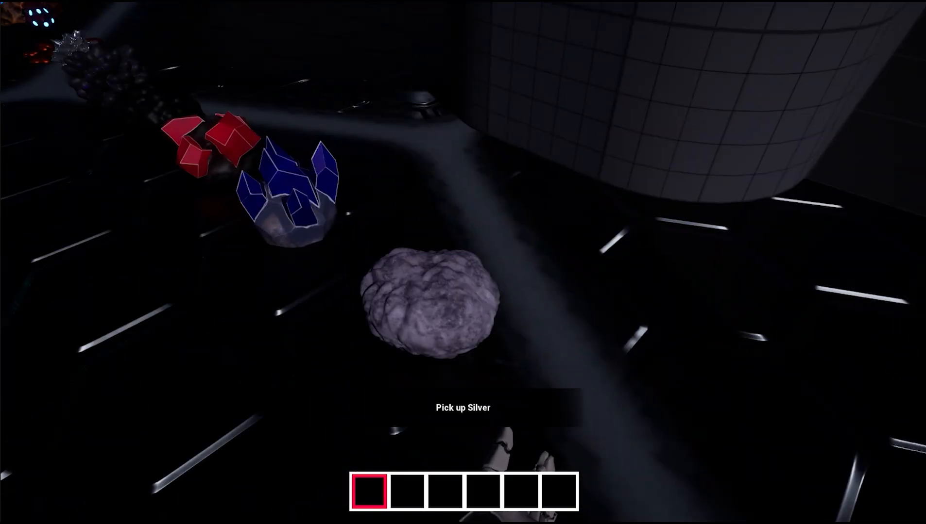
pyautogui.moveTo(463, 262)
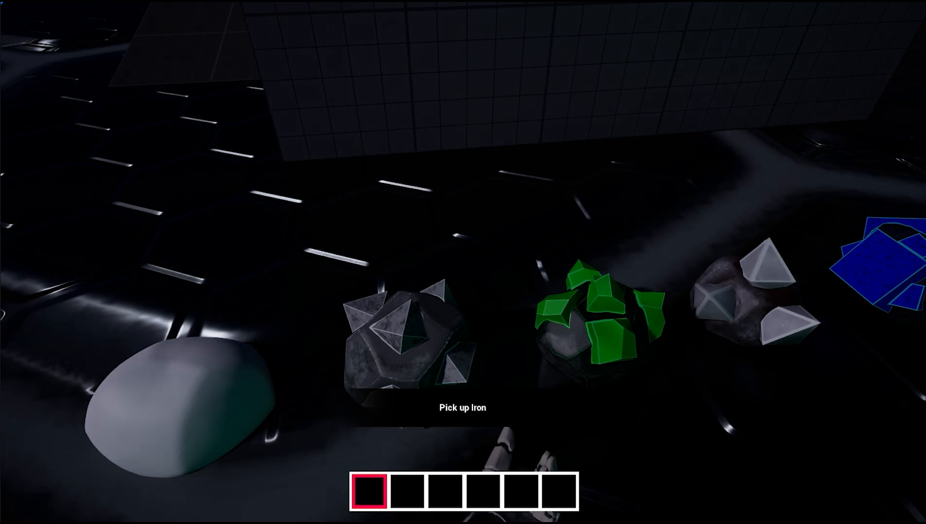
pyautogui.moveTo(463, 263)
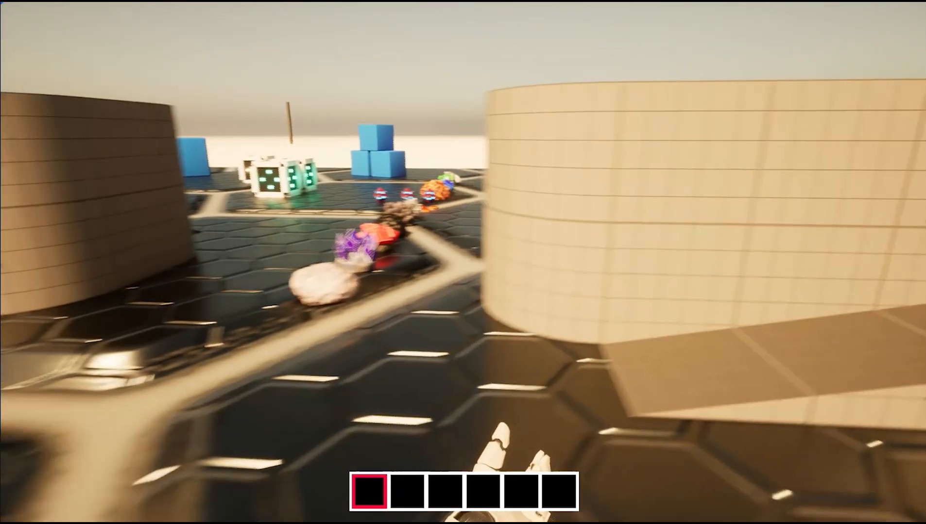
pyautogui.moveTo(462, 263)
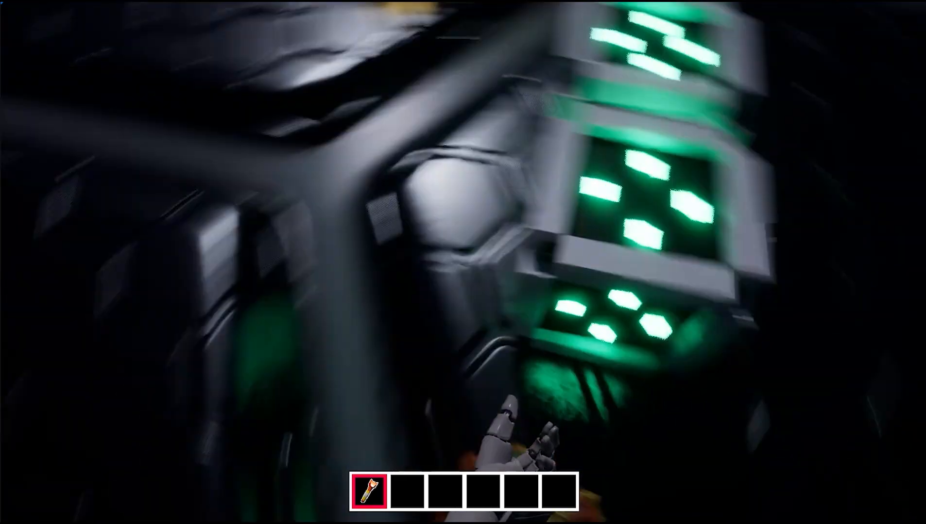
pyautogui.moveTo(463, 262)
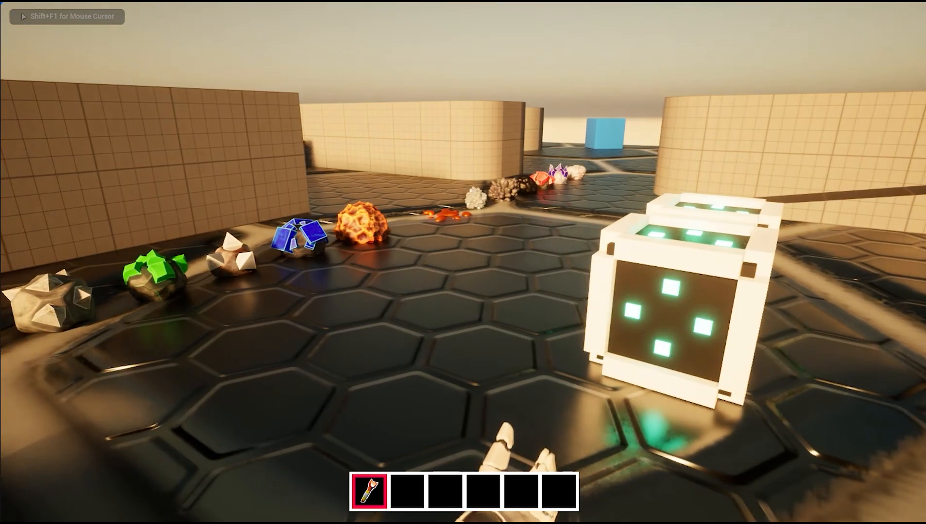
pyautogui.moveTo(463, 262)
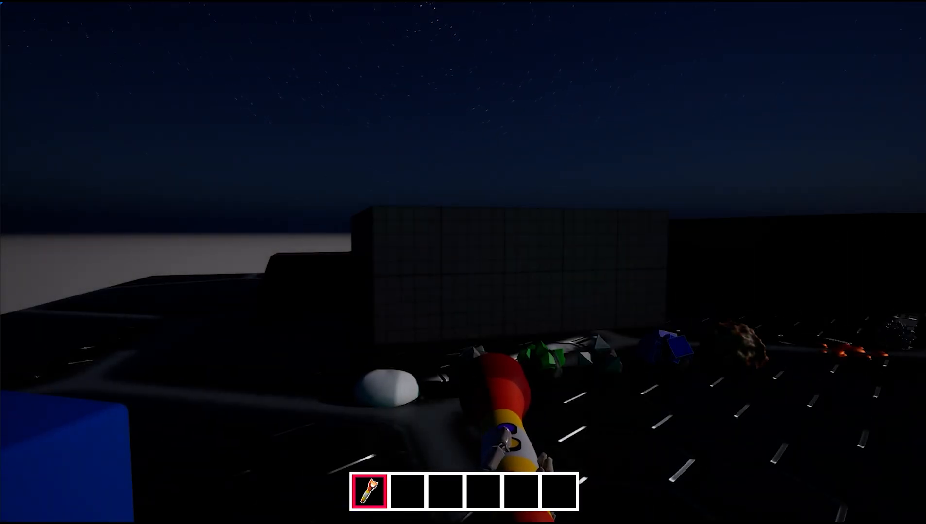
pyautogui.moveTo(463, 262)
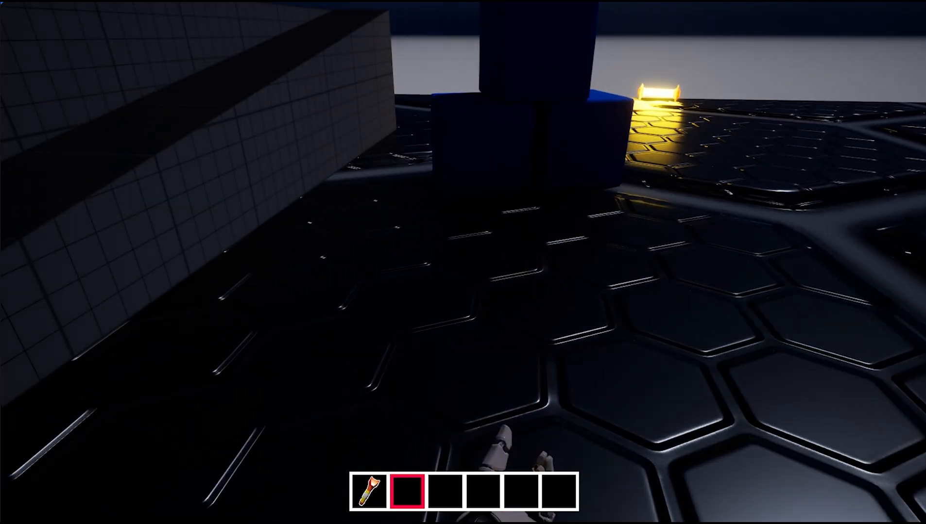
# Step: Re-equip the flashlight with key 1 after dropping the glowing flare
pyautogui.press('1')
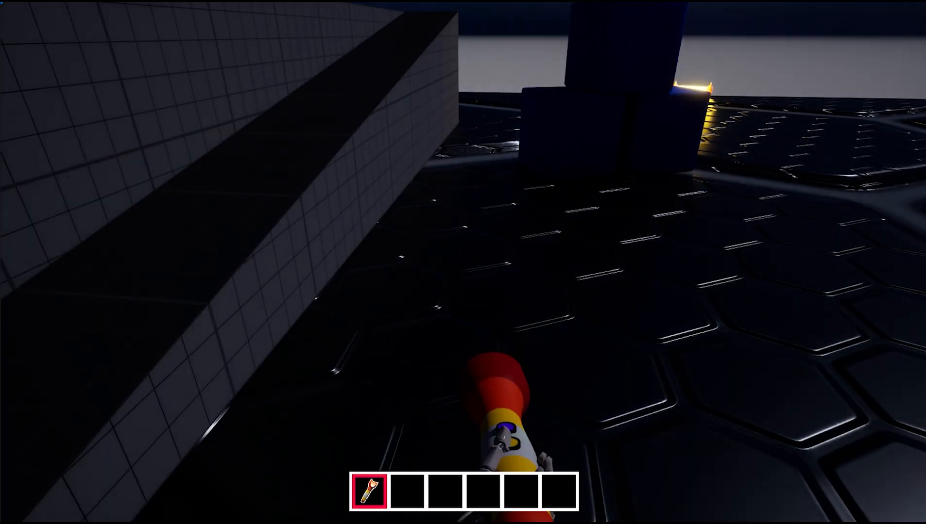
pyautogui.moveTo(462, 262)
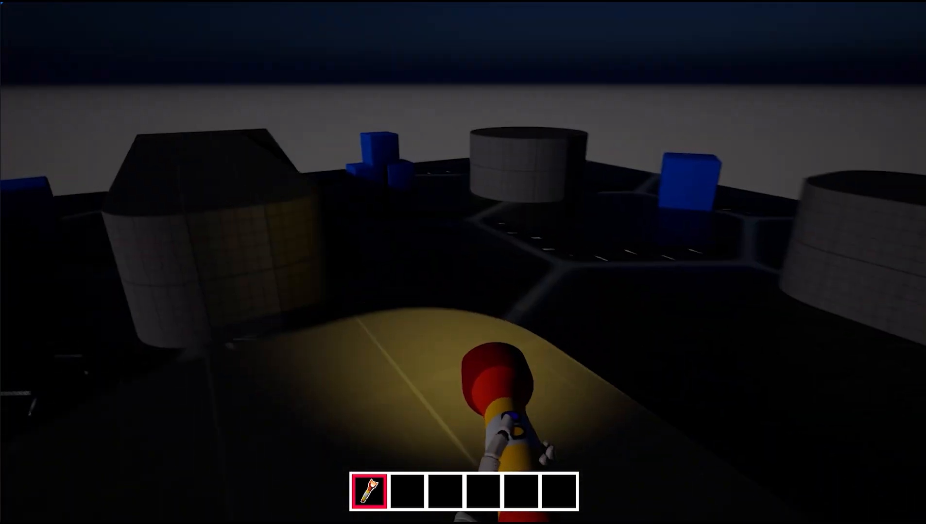
pyautogui.moveTo(463, 262)
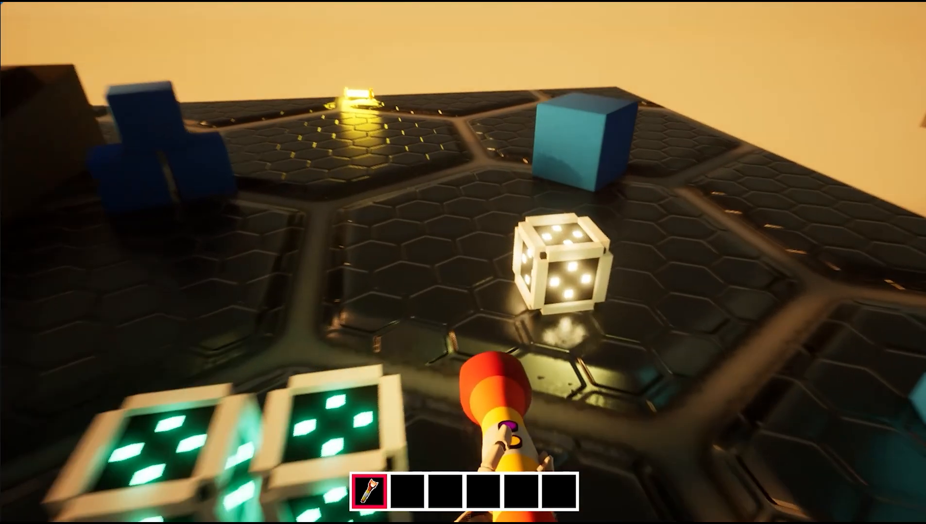
pyautogui.moveTo(463, 262)
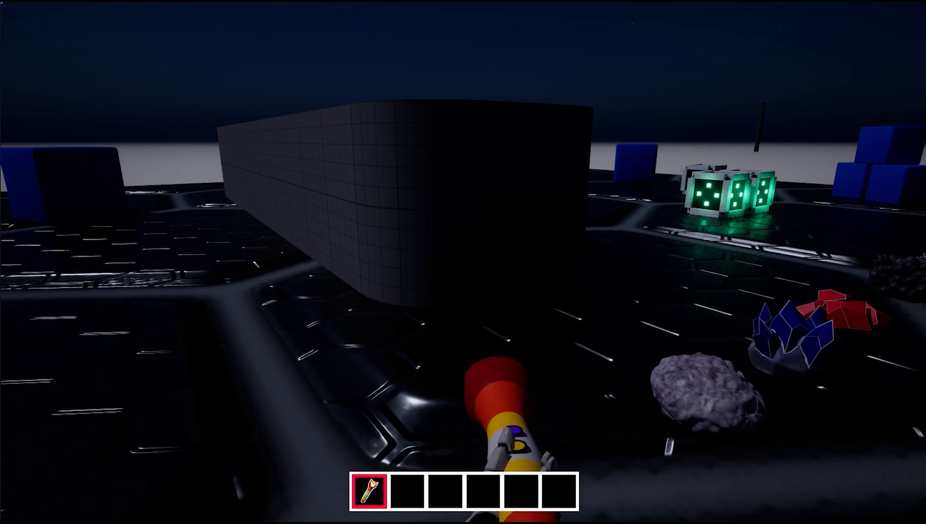
pyautogui.moveTo(463, 262)
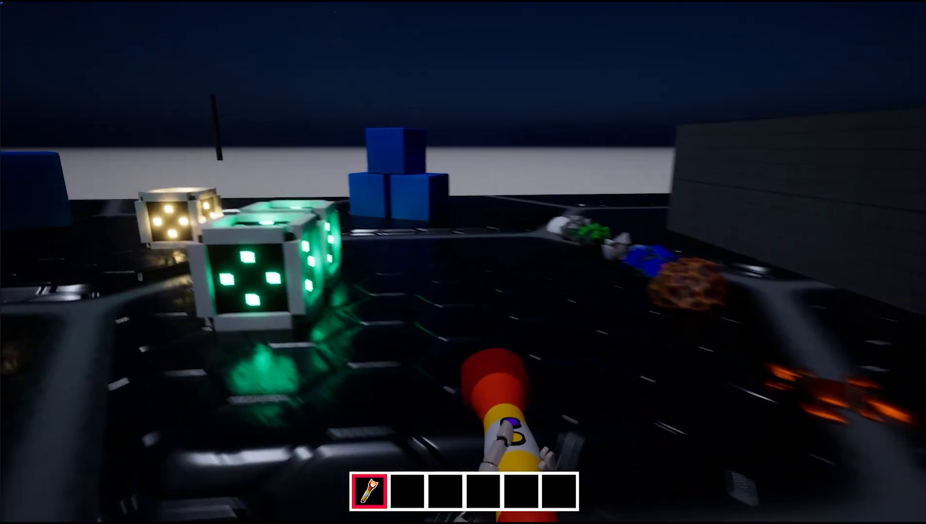
pyautogui.moveTo(463, 262)
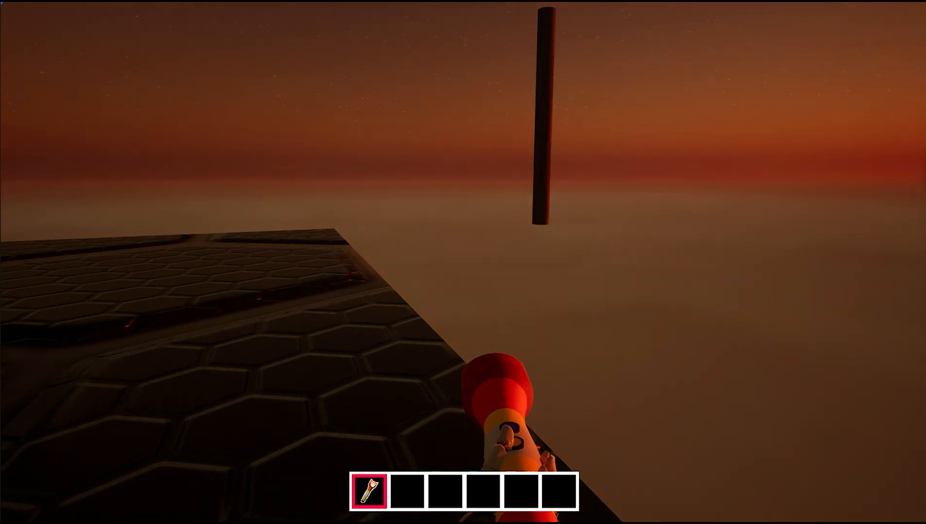
pyautogui.moveTo(463, 263)
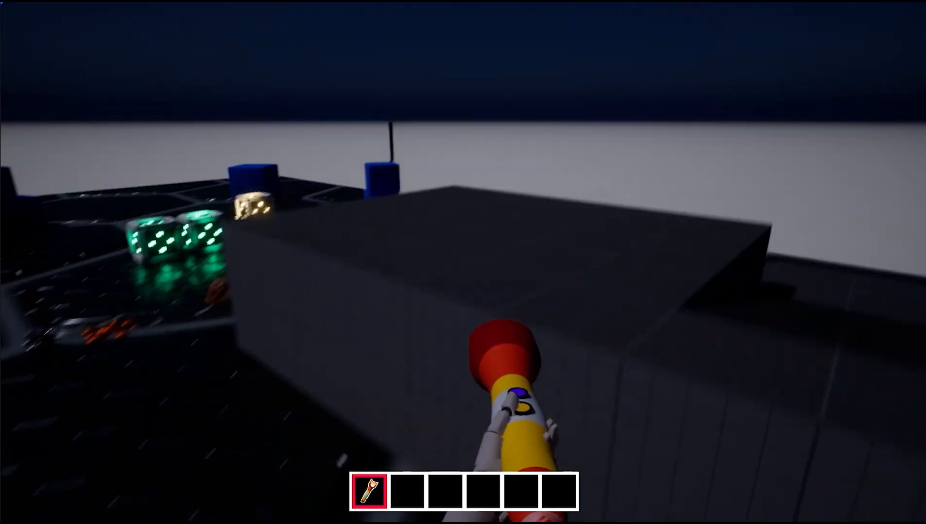
pyautogui.moveTo(463, 262)
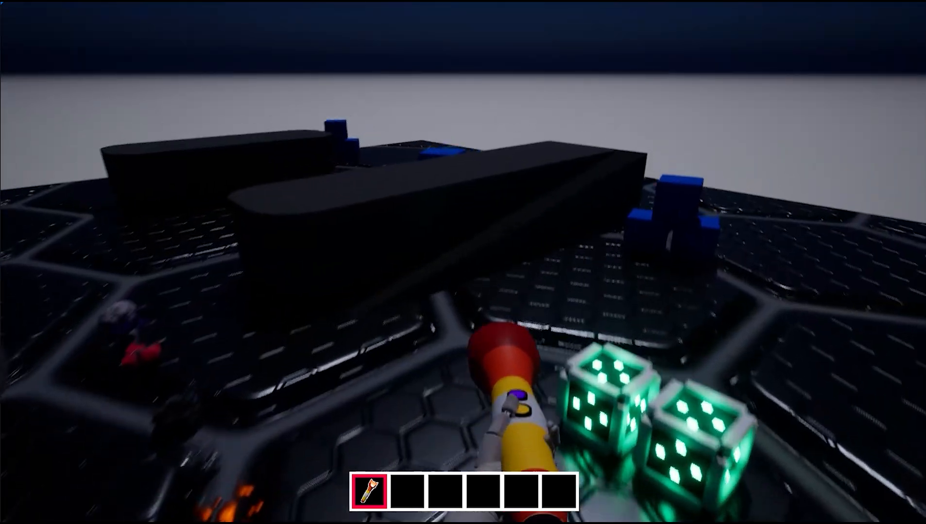